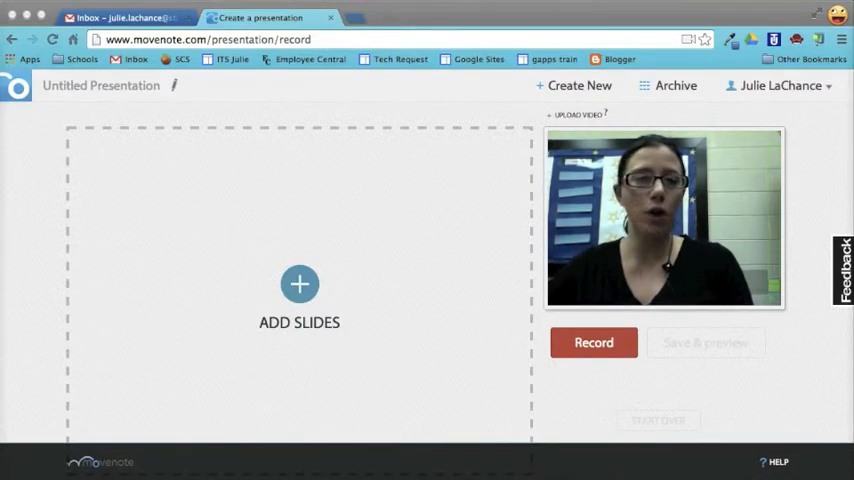
mouse_move(140, 138)
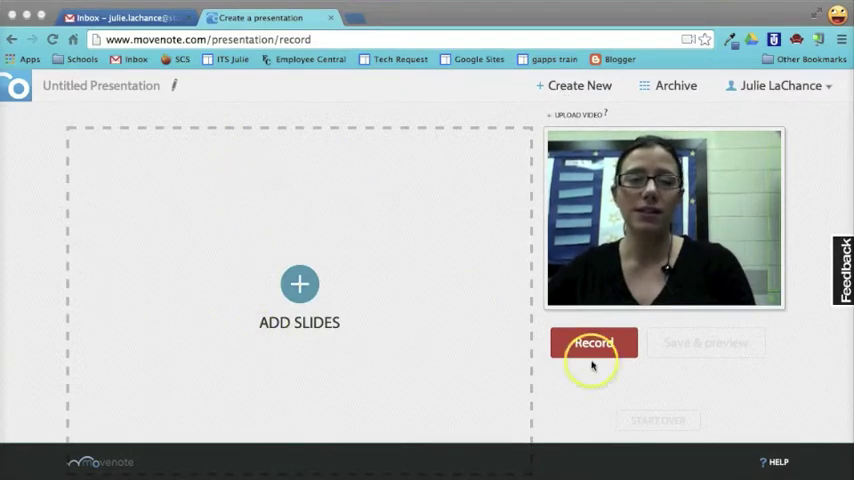
mouse_move(718, 348)
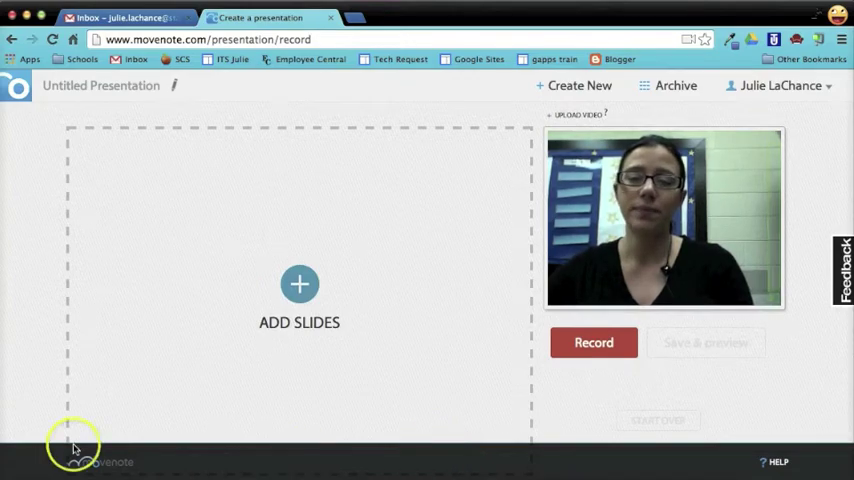
mouse_move(299, 284)
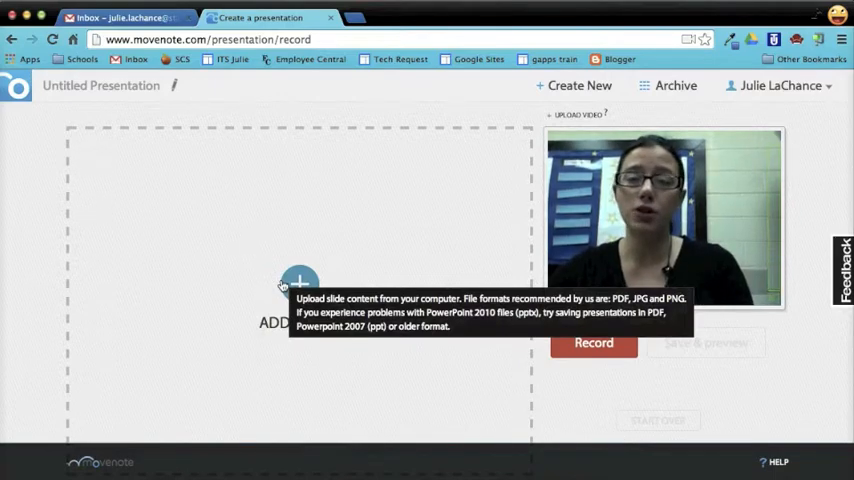
Open the add-slides menu showing computer and Google Drive as sources
click(300, 285)
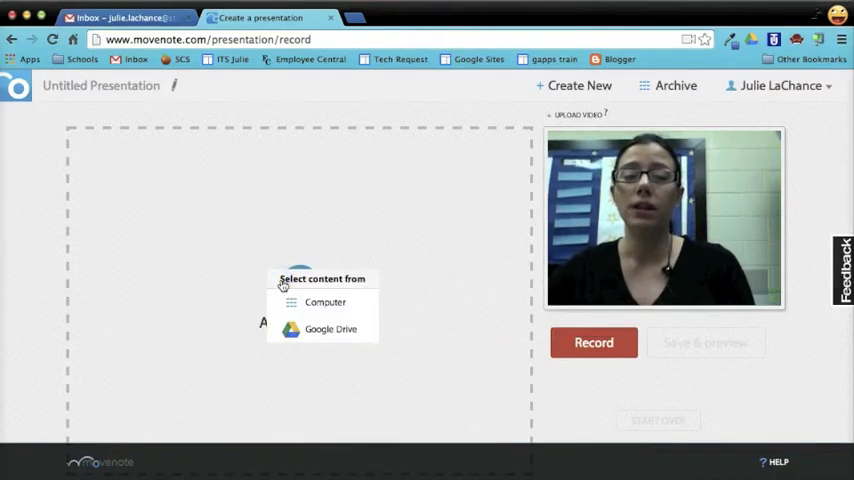
click(325, 302)
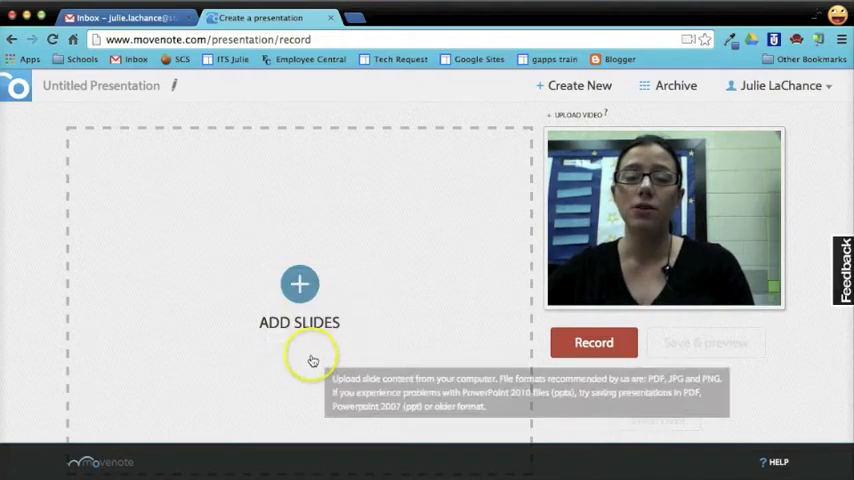
click(299, 285)
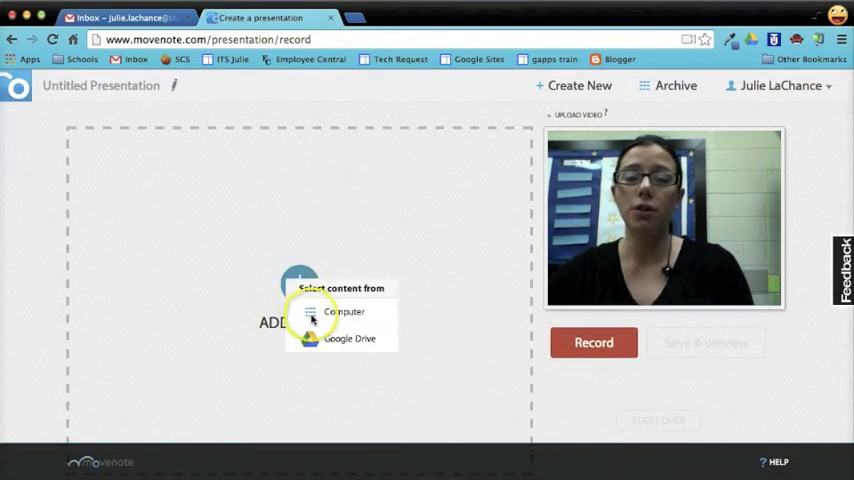
mouse_move(313, 343)
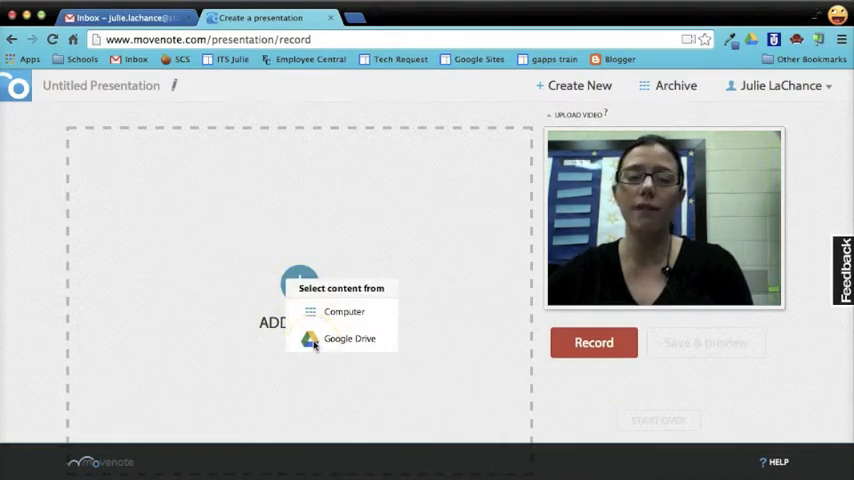
Import 'Movenote Sample Agenda' from Google Drive as the presentation's slides
click(349, 338)
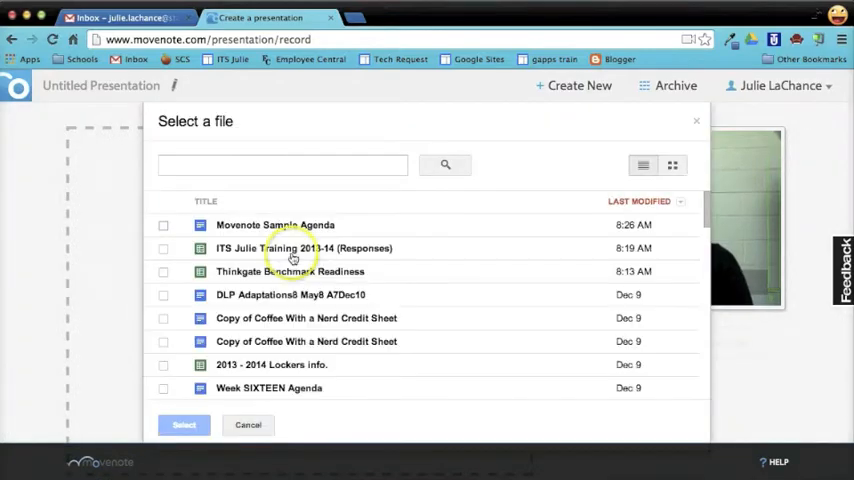
click(163, 224)
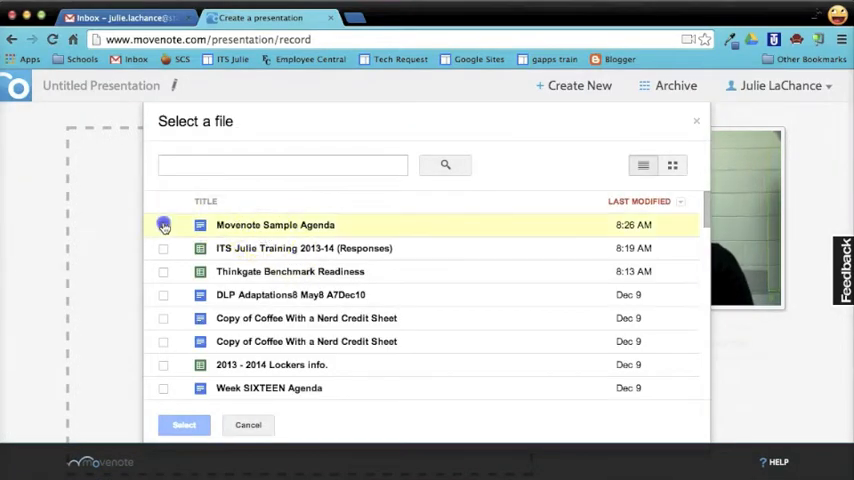
click(164, 224)
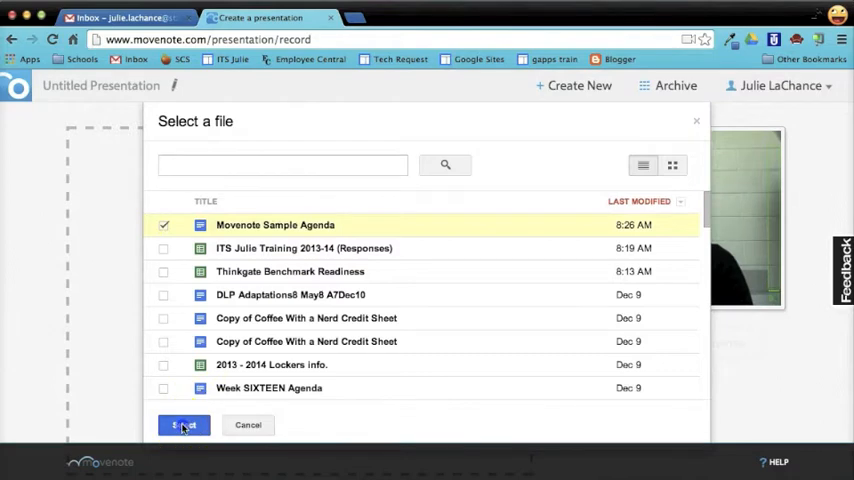
click(183, 425)
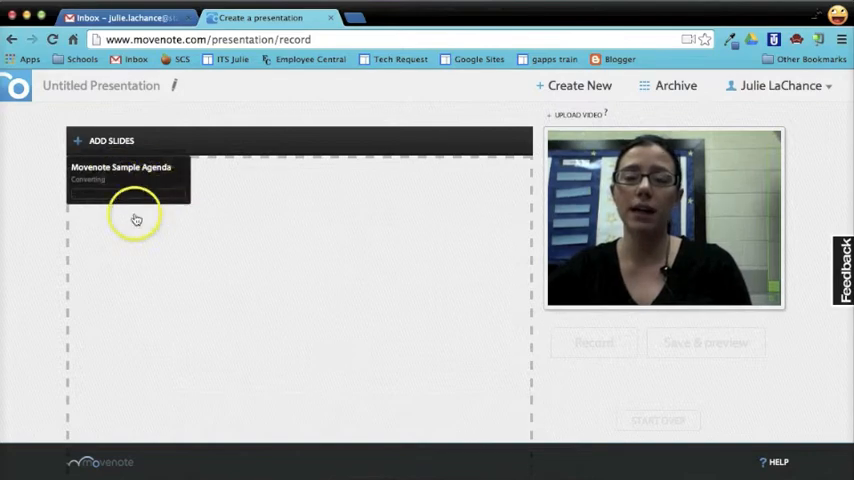
mouse_move(250, 343)
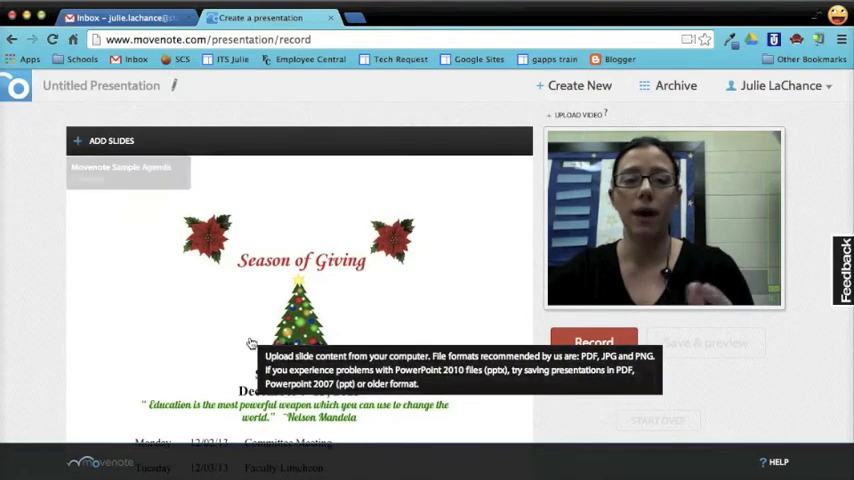
Wait for the 'Season of Giving' agenda slide to finish converting and appear
click(594, 342)
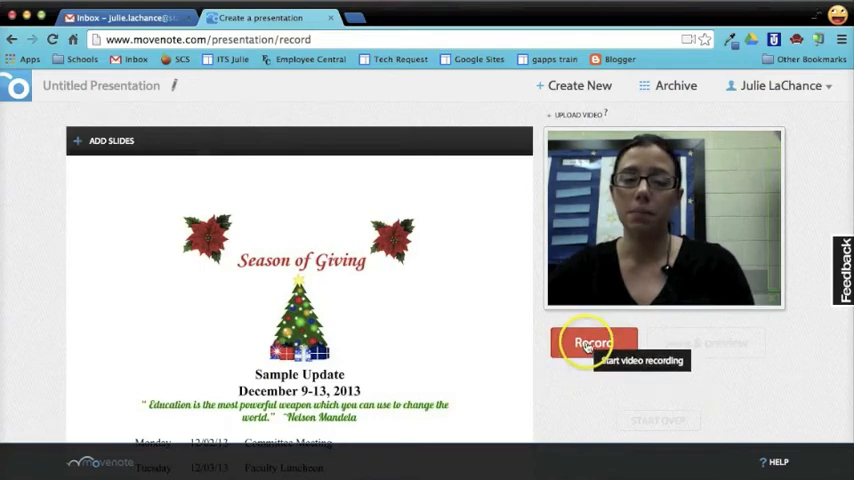
Record webcam narration over the agenda slide and pause at 00:12
click(593, 343)
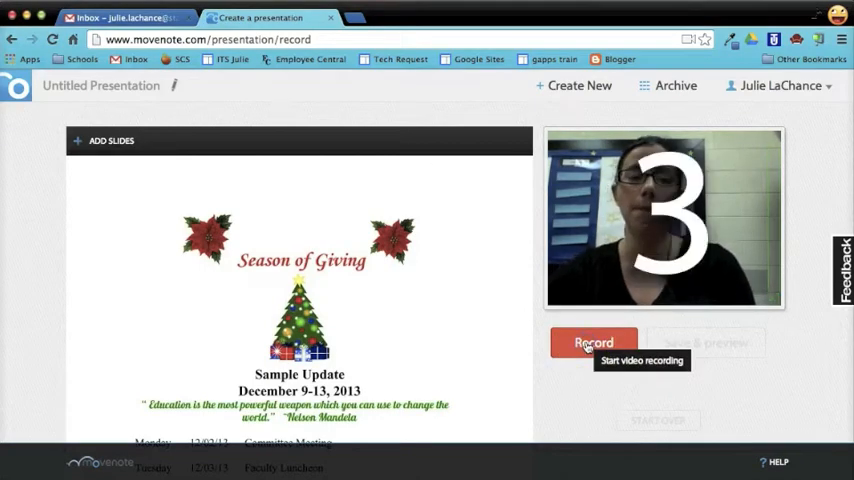
click(594, 343)
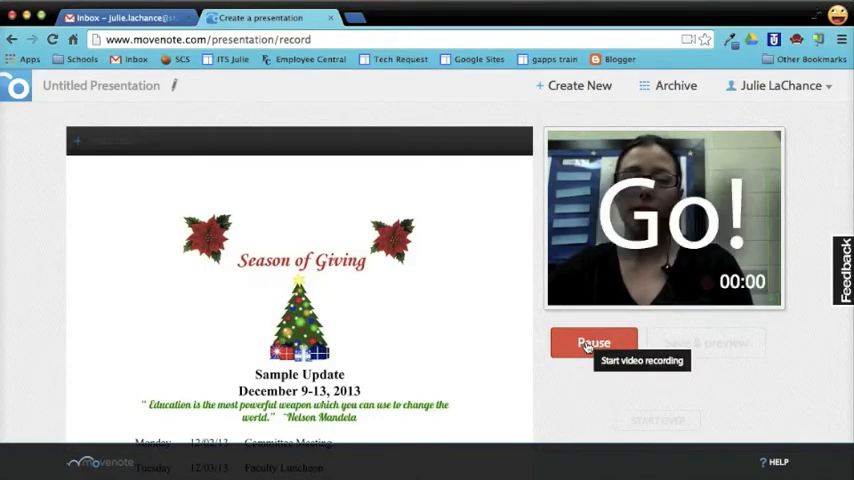
click(594, 343)
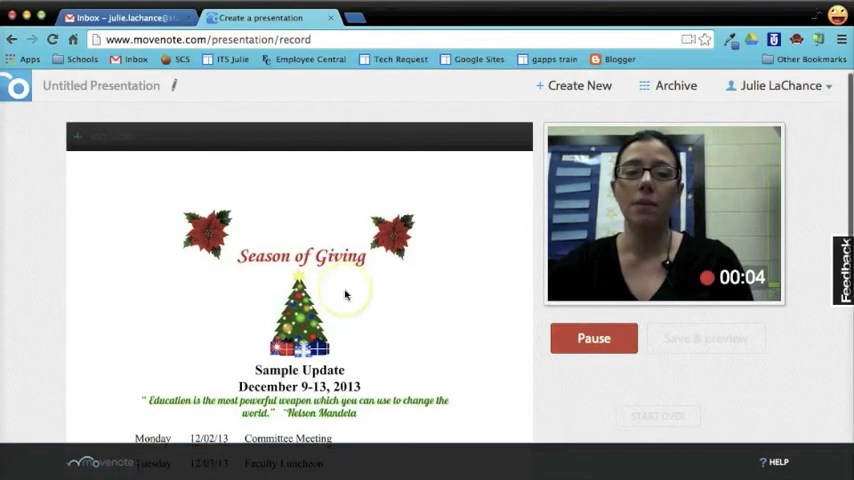
scroll(down, 3)
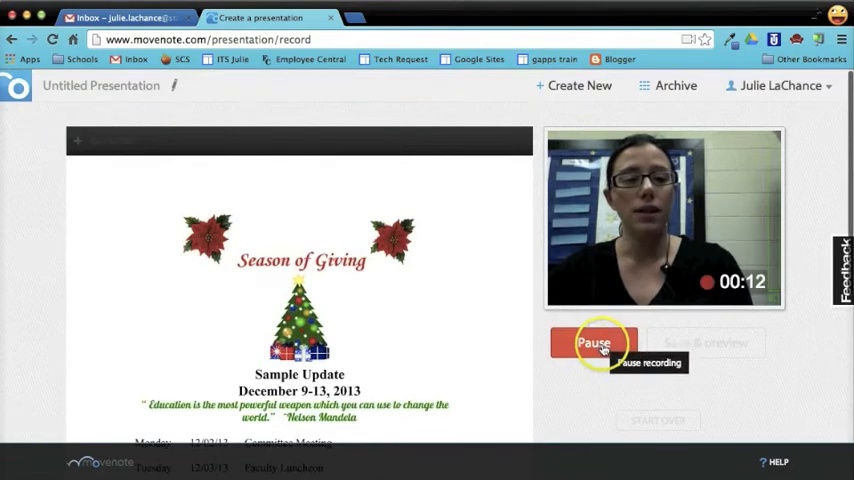
click(593, 343)
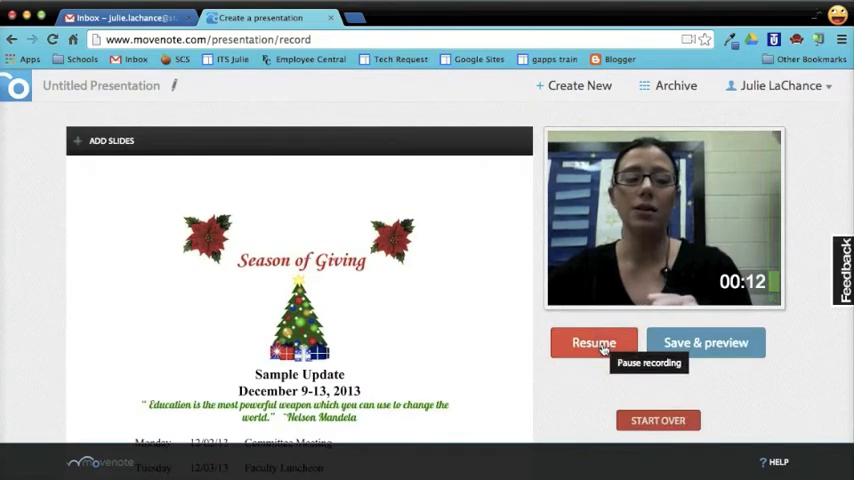
mouse_move(706, 342)
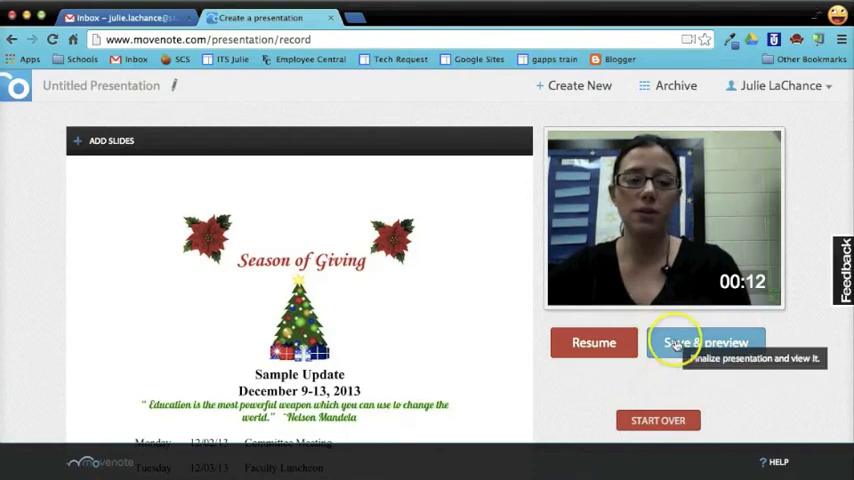
Save and preview the recording, then play back the finished presentation
click(707, 342)
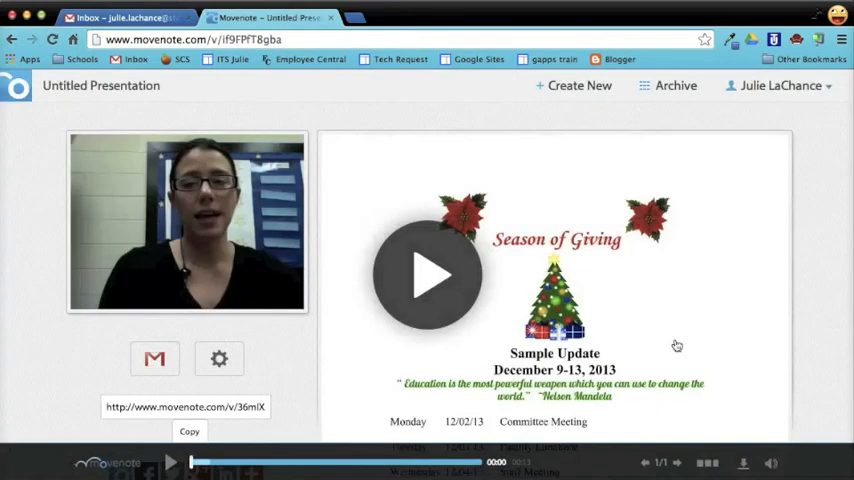
click(430, 275)
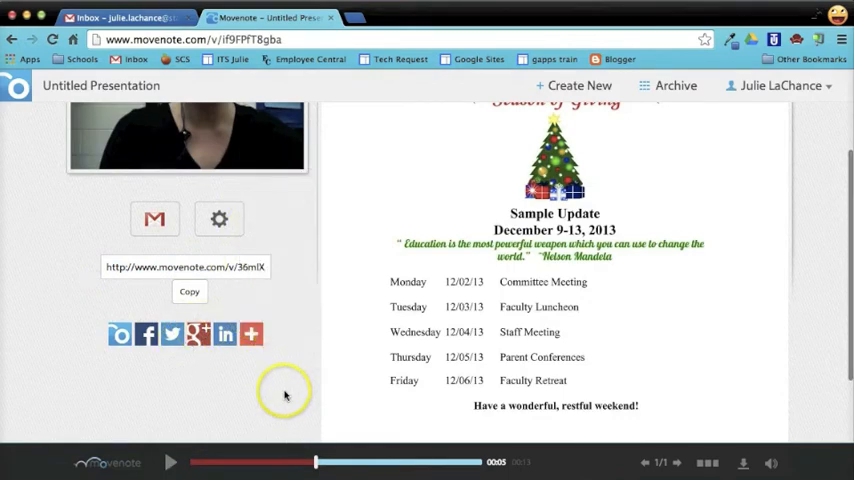
mouse_move(155, 230)
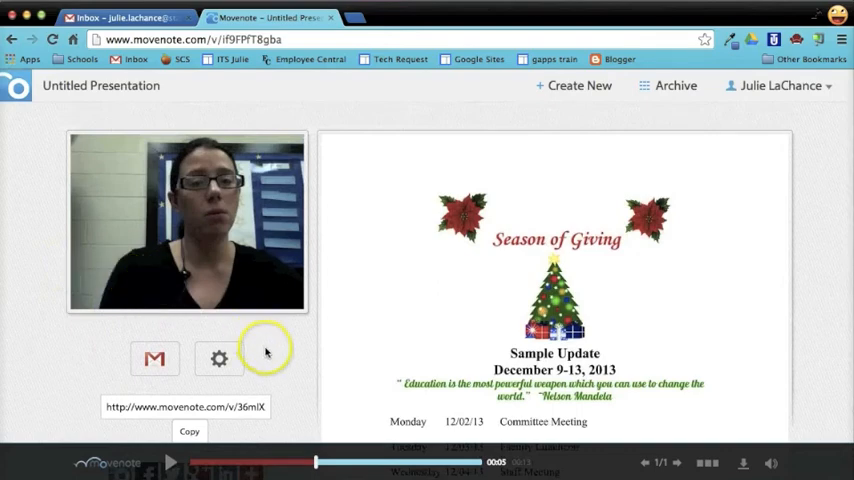
mouse_move(293, 327)
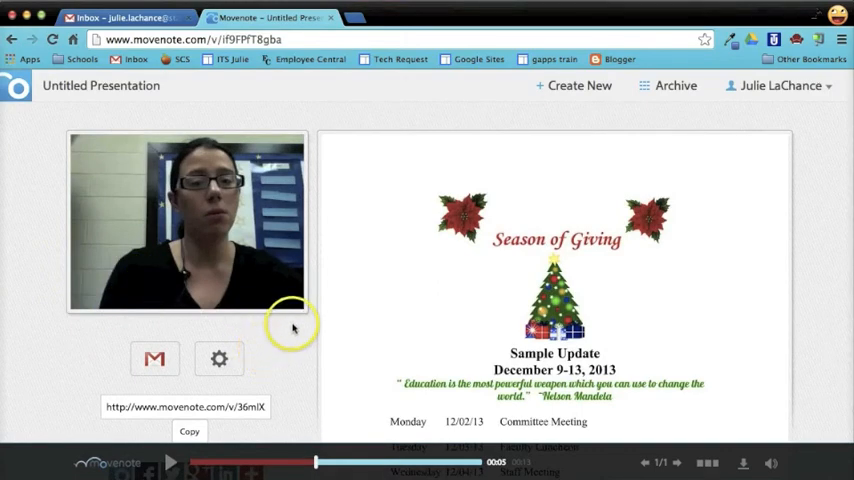